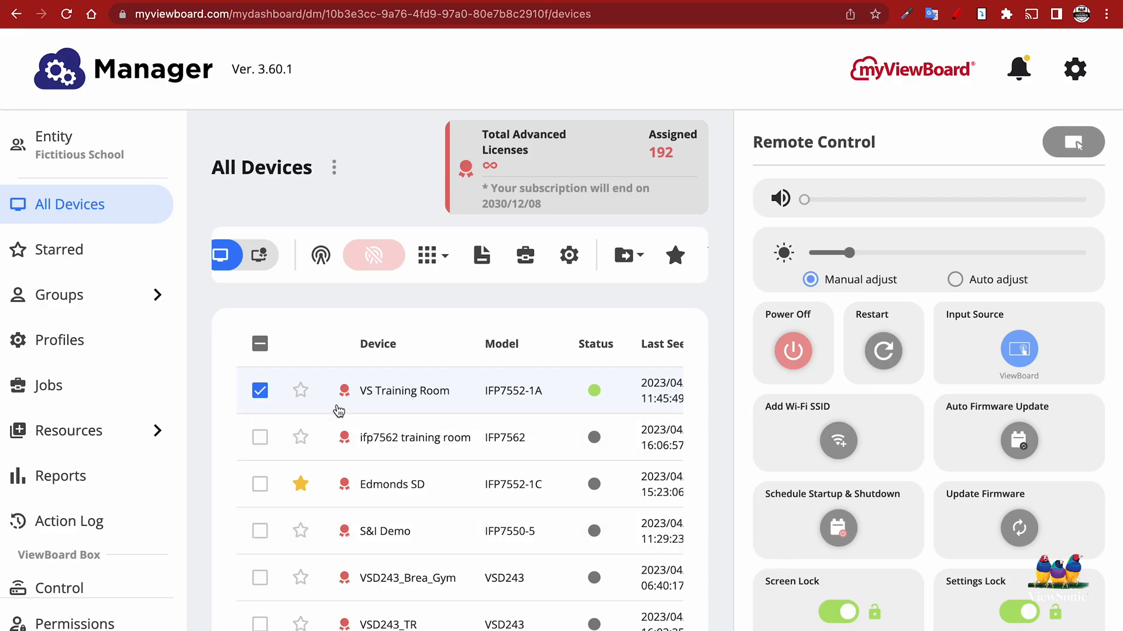
mouse_move(346, 348)
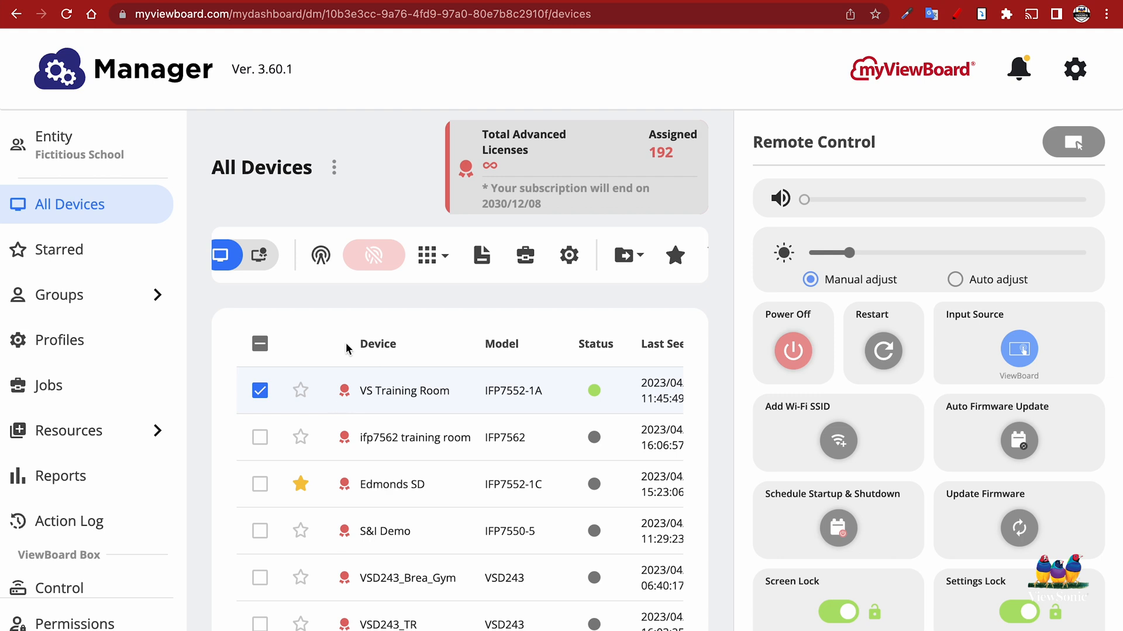
mouse_move(320, 255)
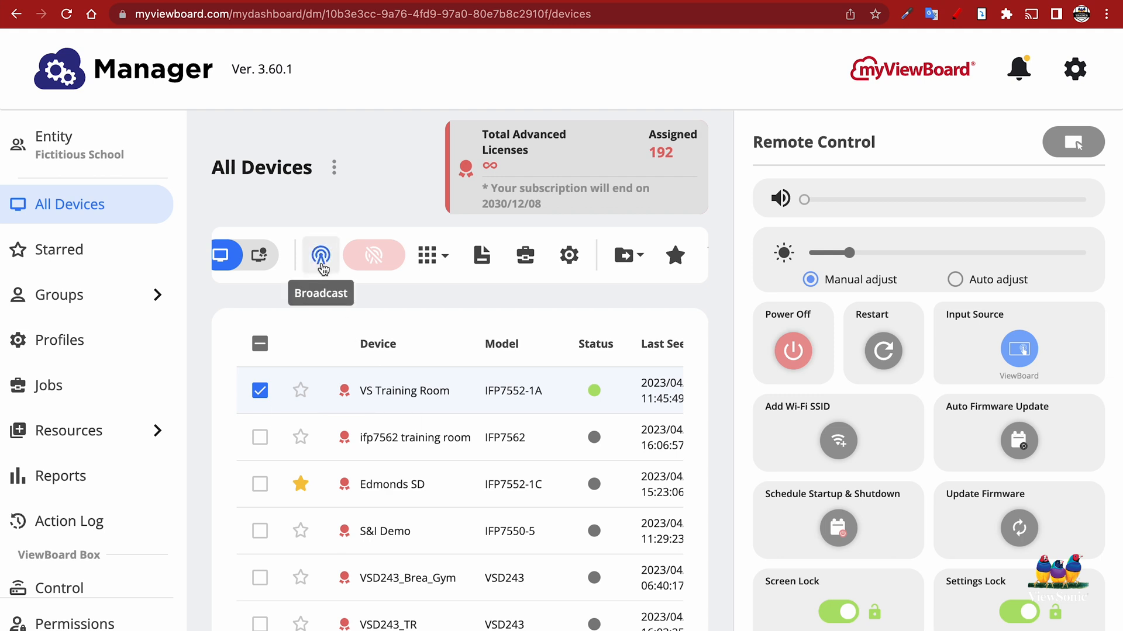
Start a Broadcast for the checked device as Media content and begin adding content to the layout
click(320, 255)
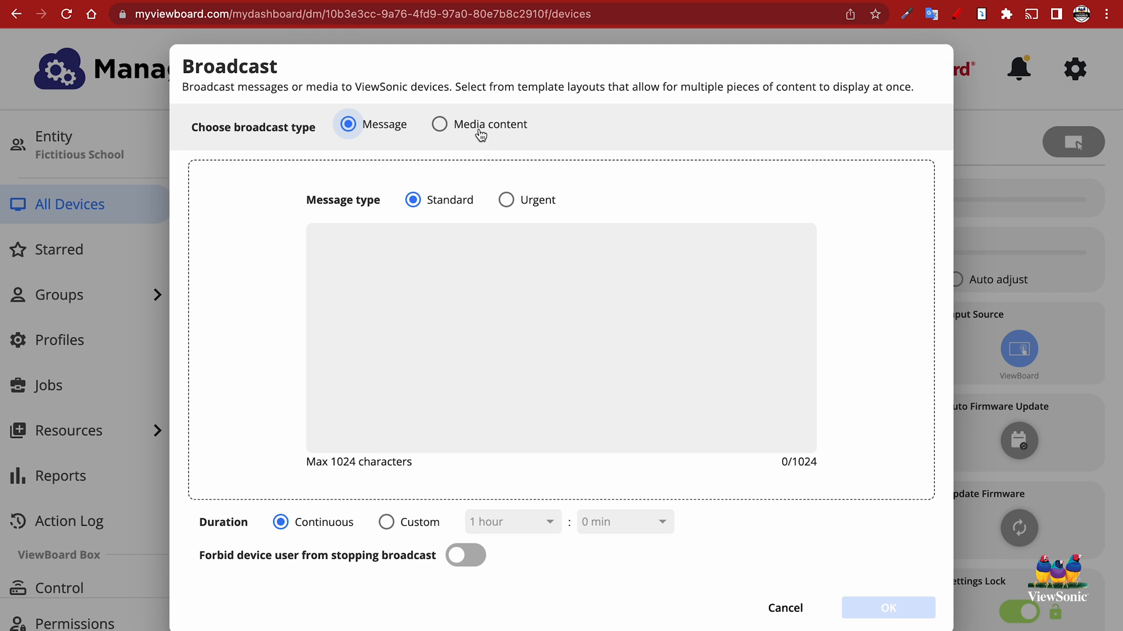
click(438, 124)
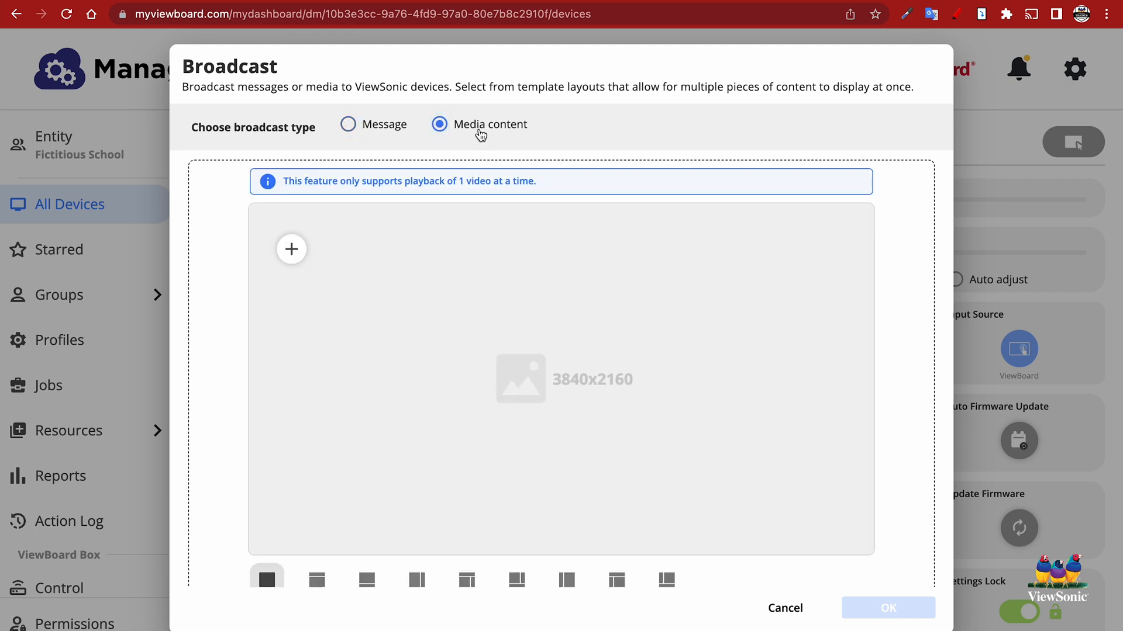
click(291, 249)
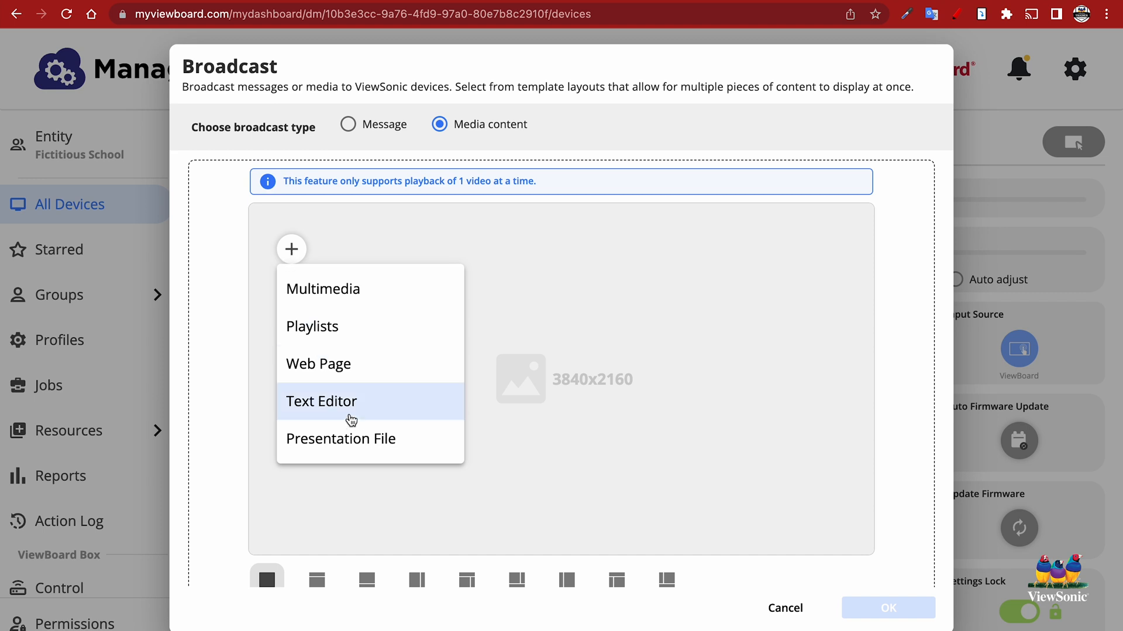
mouse_move(341, 439)
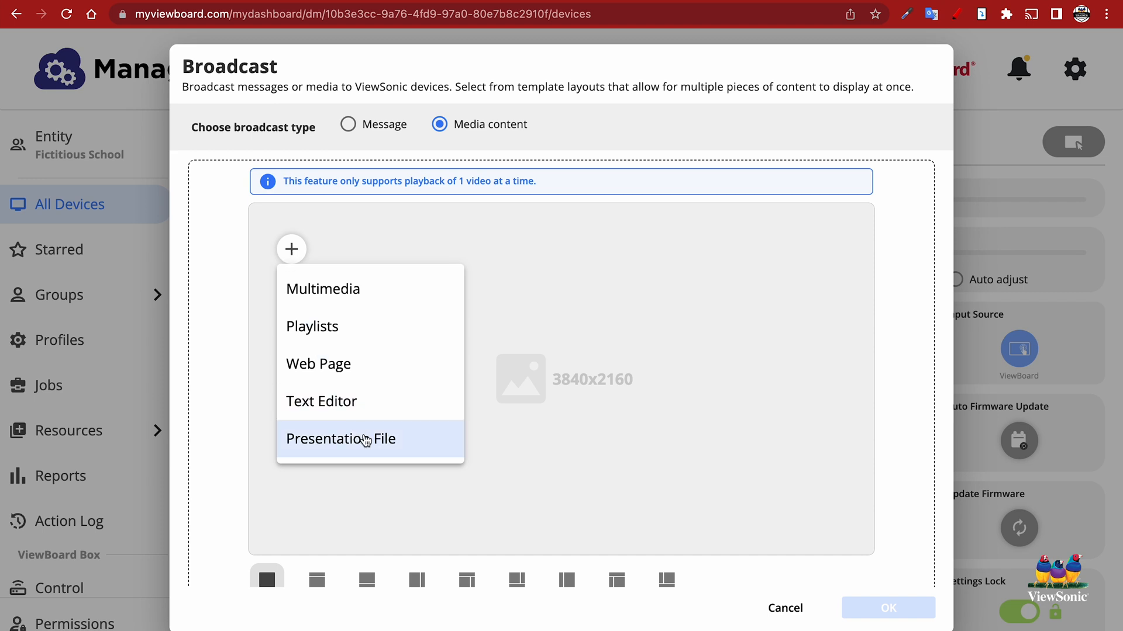
mouse_move(411, 448)
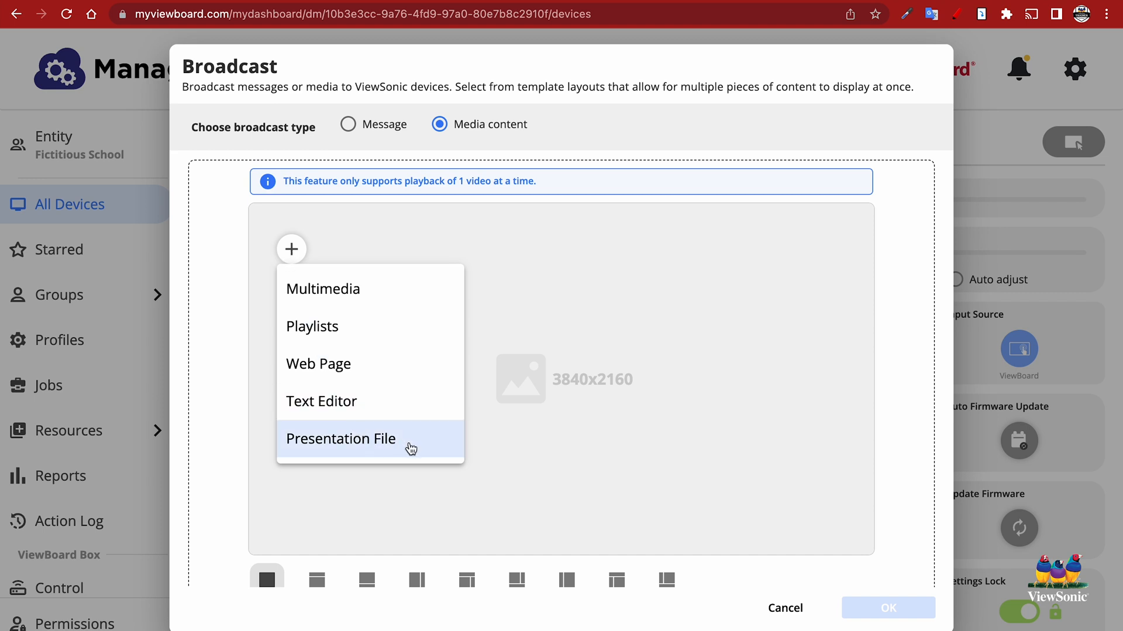
Choose Presentation File and load the local ViewBoard Hardware Overview (2023).pptx from Downloads for upload
click(340, 439)
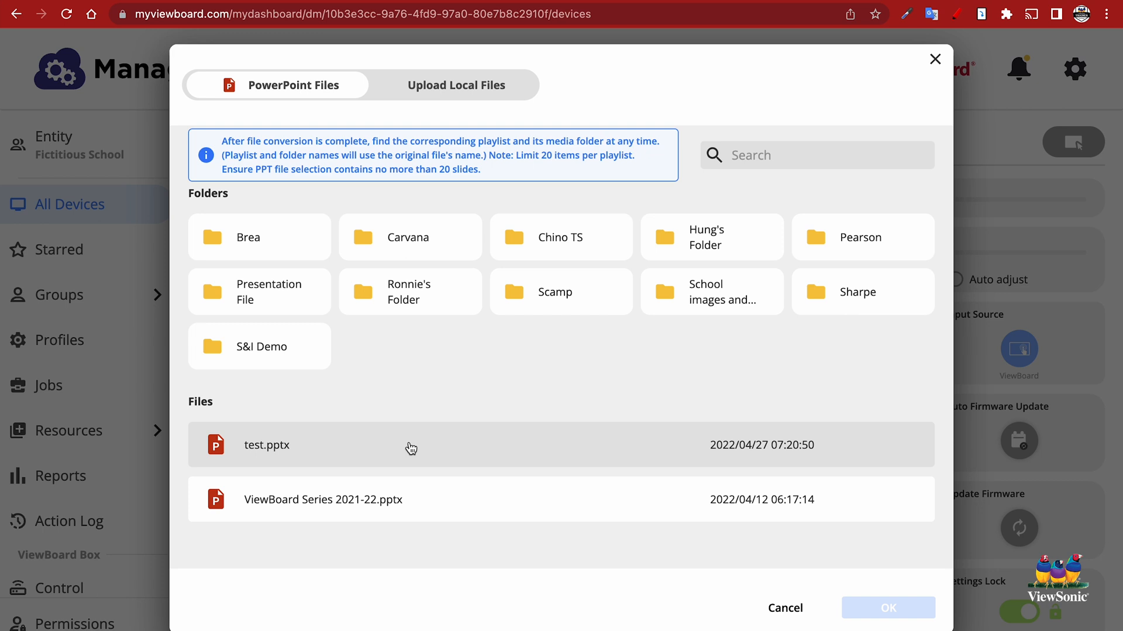
mouse_move(444, 193)
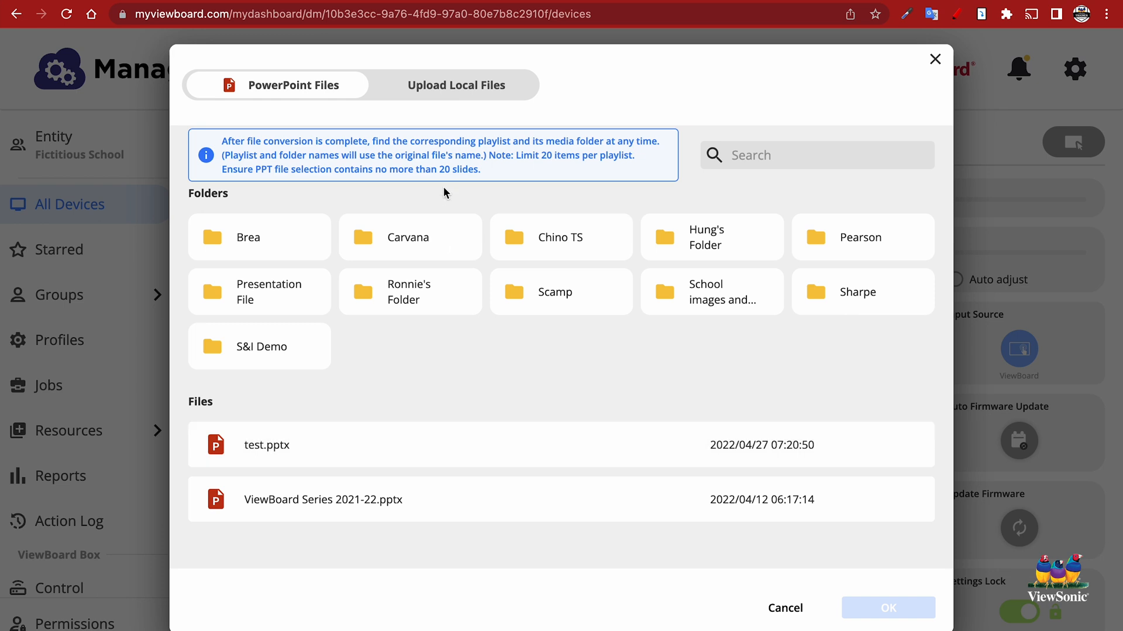
click(455, 84)
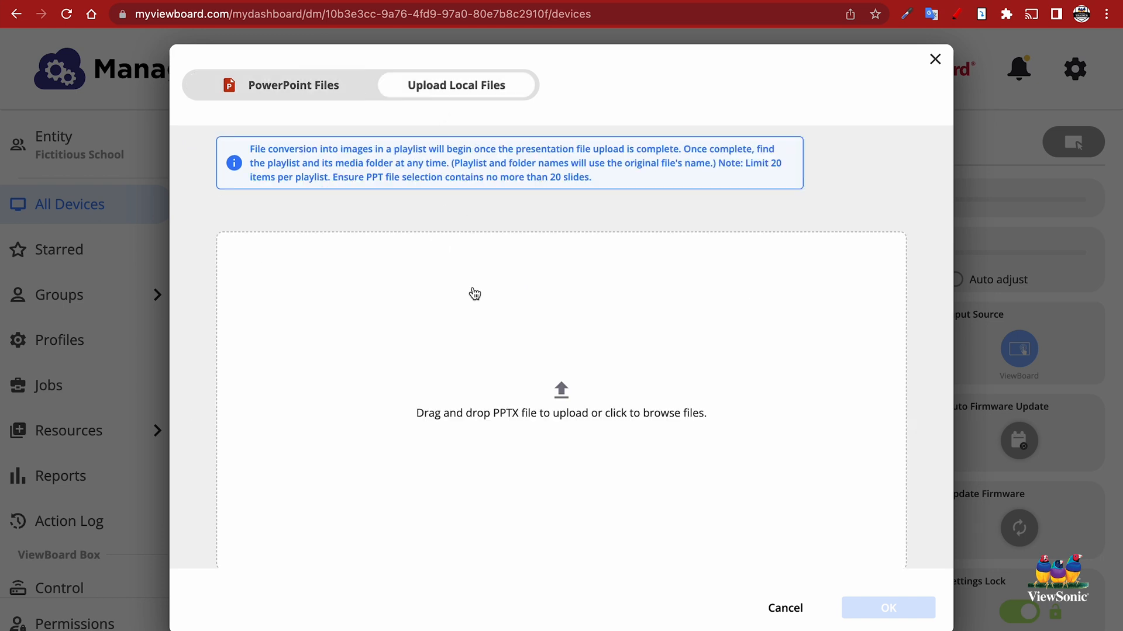
mouse_move(563, 391)
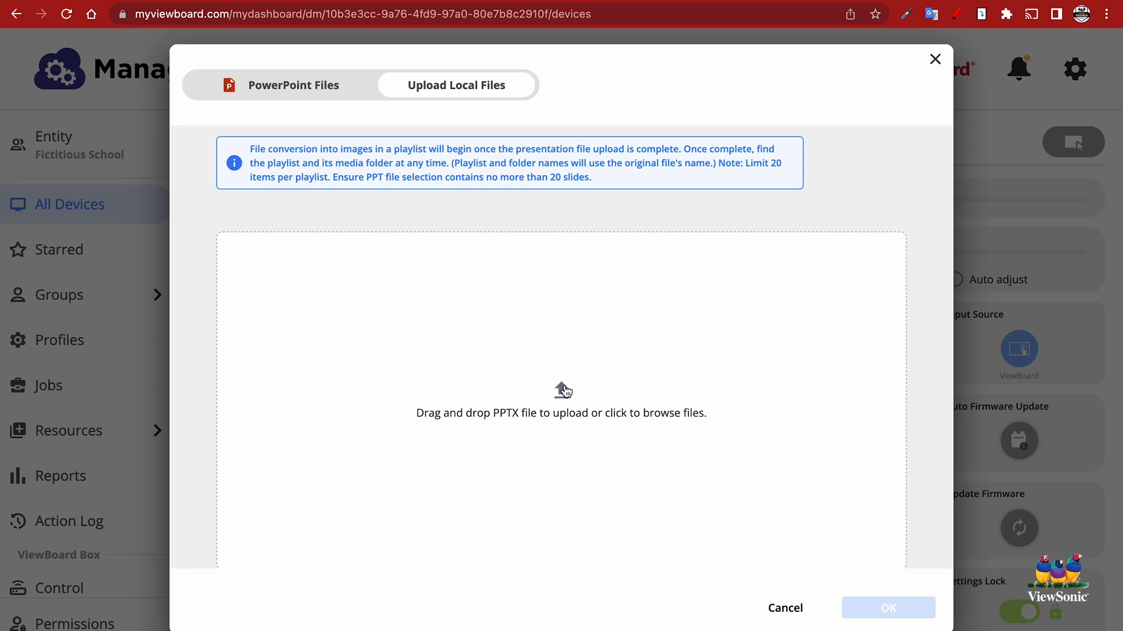
mouse_move(583, 416)
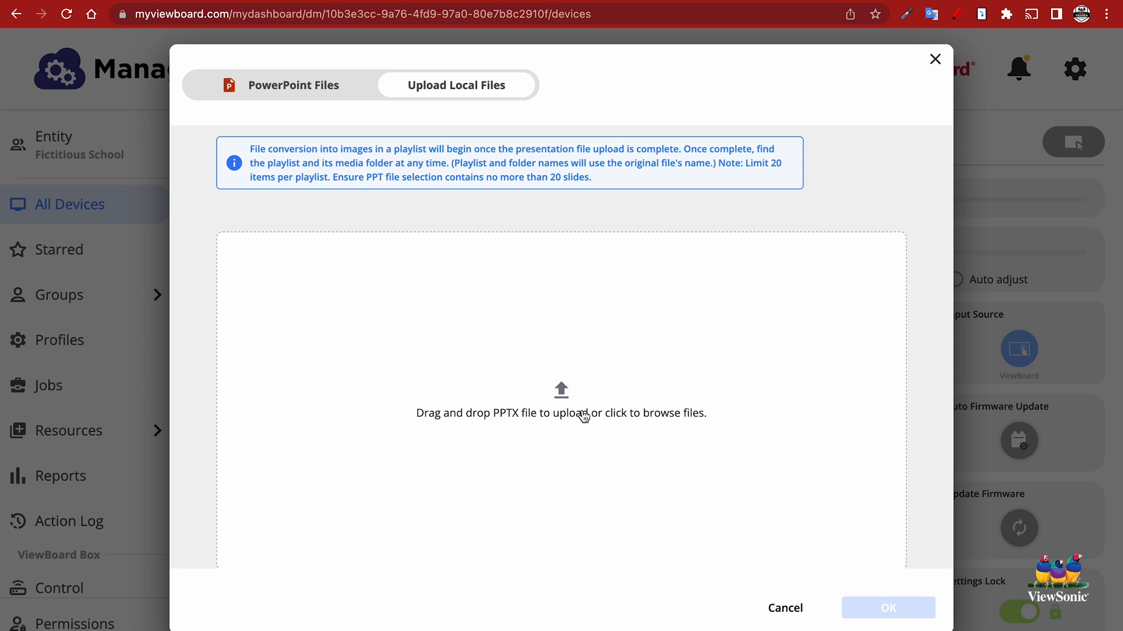
click(560, 413)
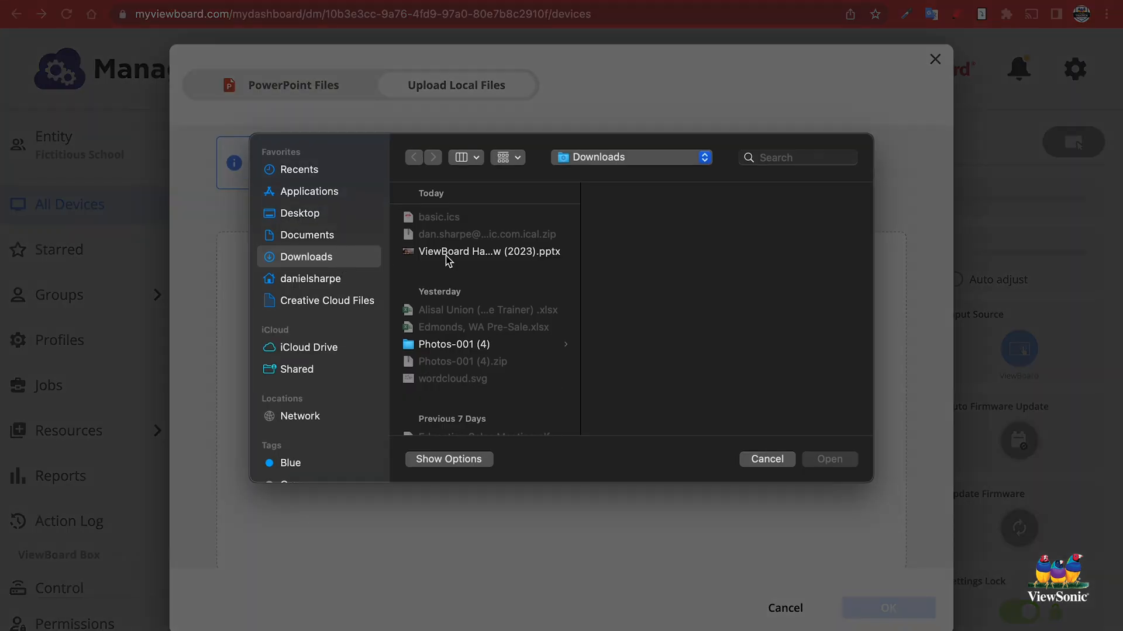
double_click(489, 251)
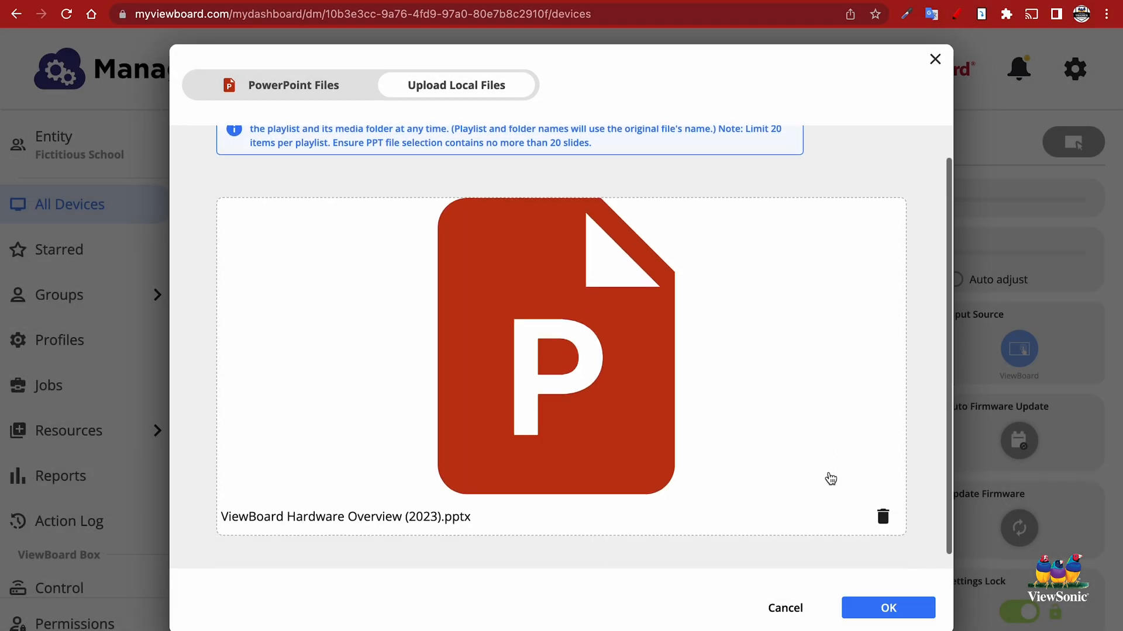
Upload the presentation and confirm the broadcast, leaving the file conversion in progress on the device
click(888, 608)
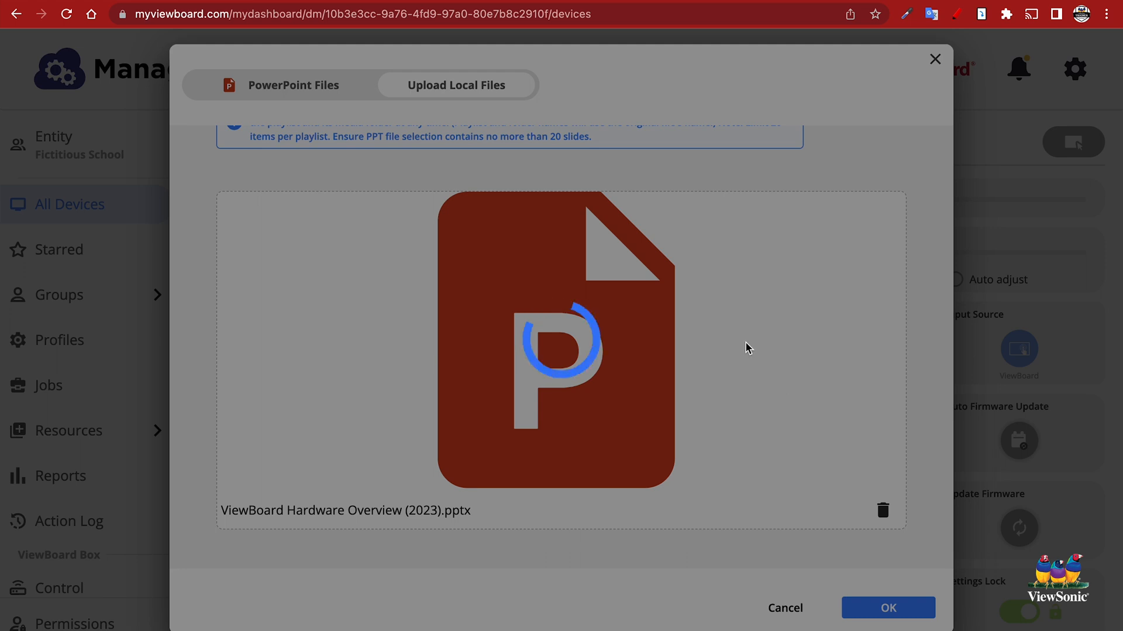
mouse_move(770, 410)
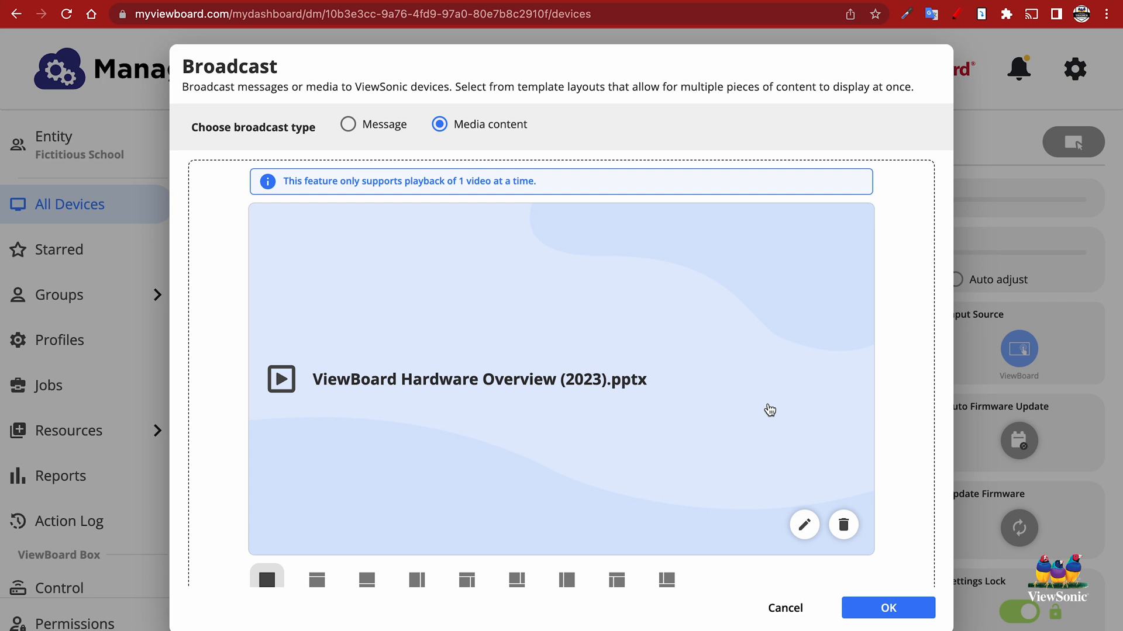
mouse_move(888, 608)
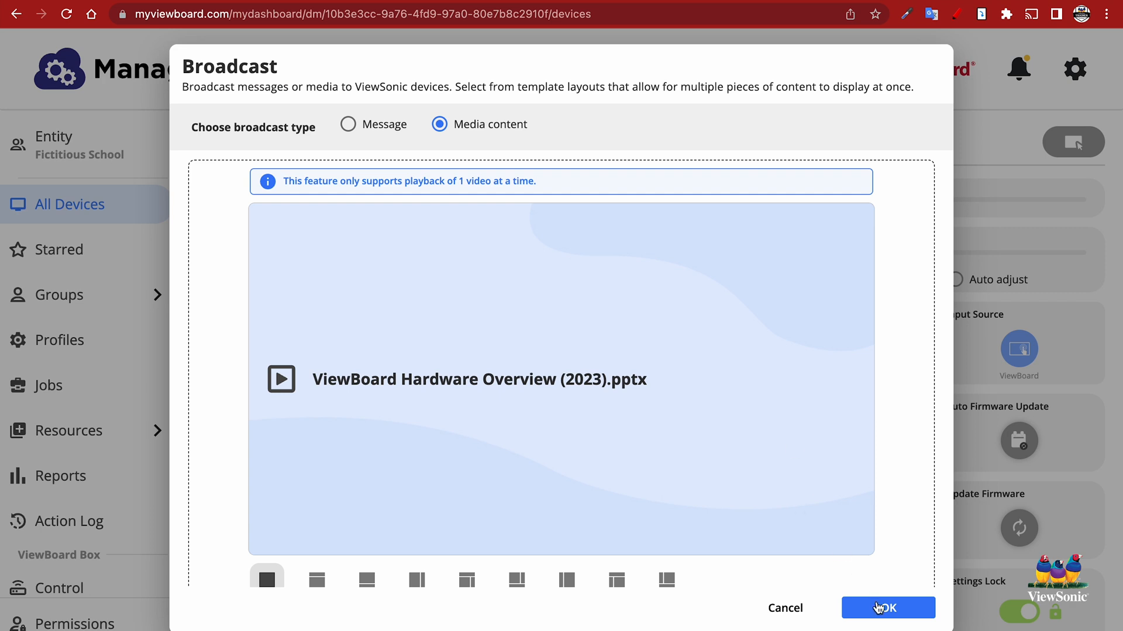
click(887, 608)
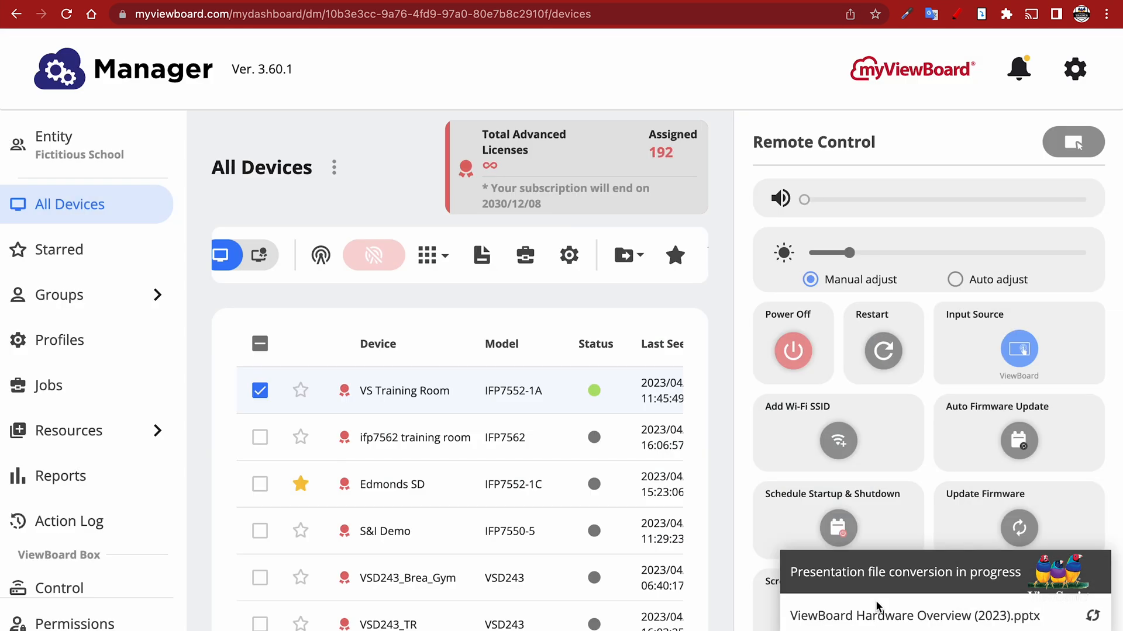